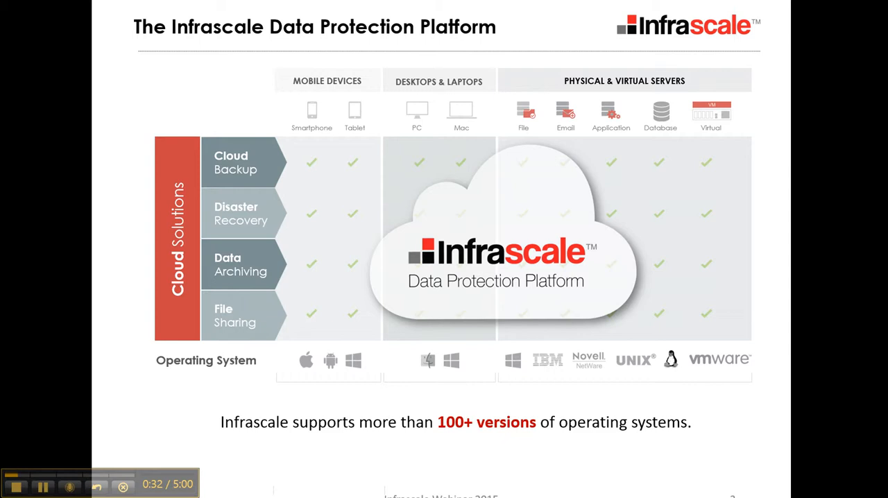
Browse the top navigation menus and switch the quota widget to the Companies list.
key("Right")
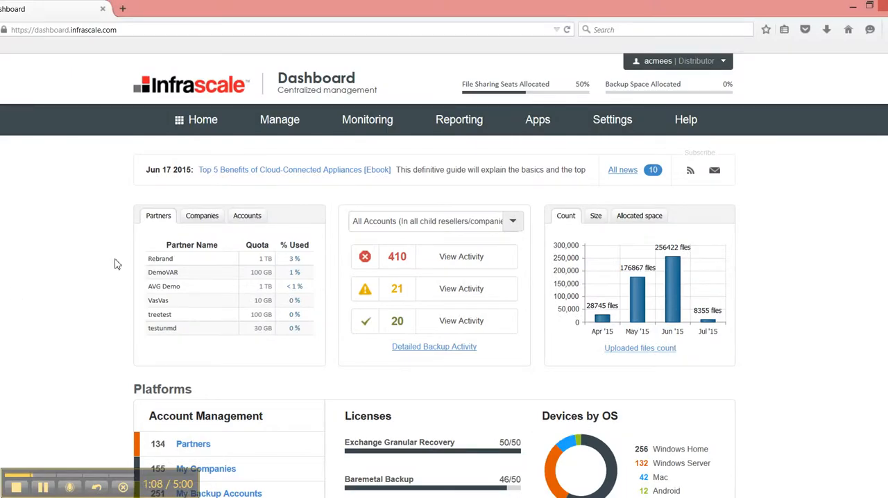
mouse_move(89, 227)
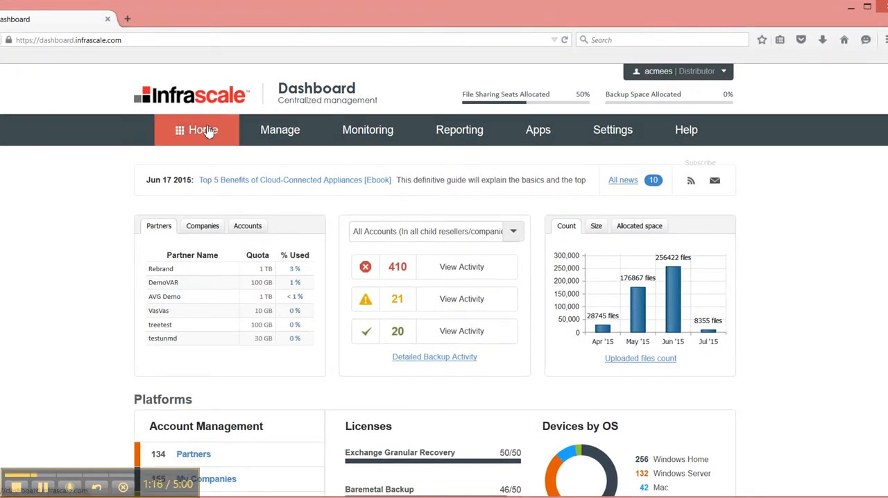
left_click(281, 131)
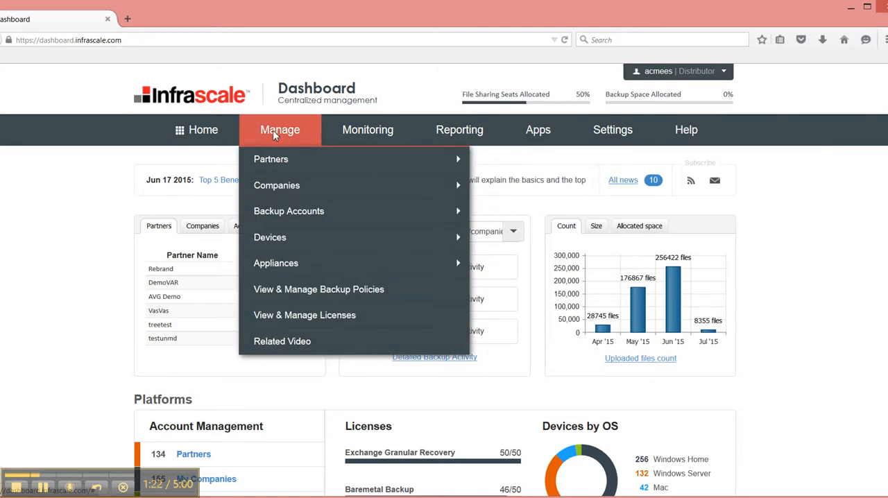
mouse_move(276, 186)
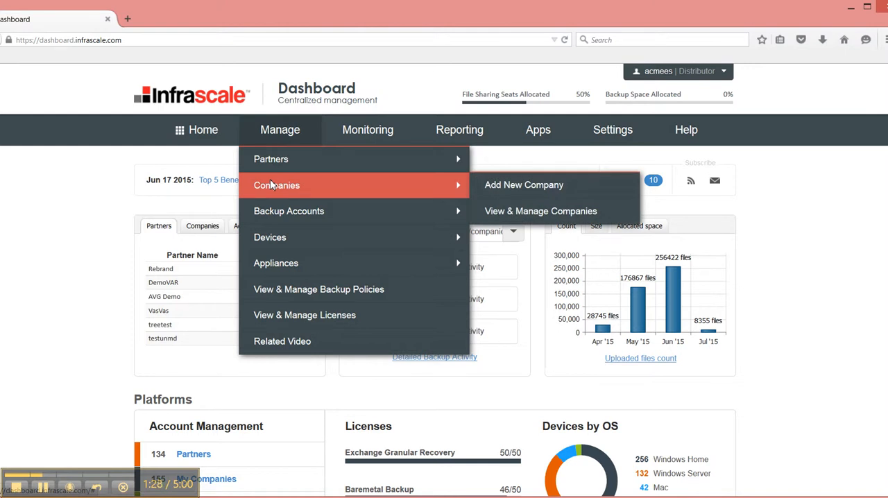
mouse_move(289, 211)
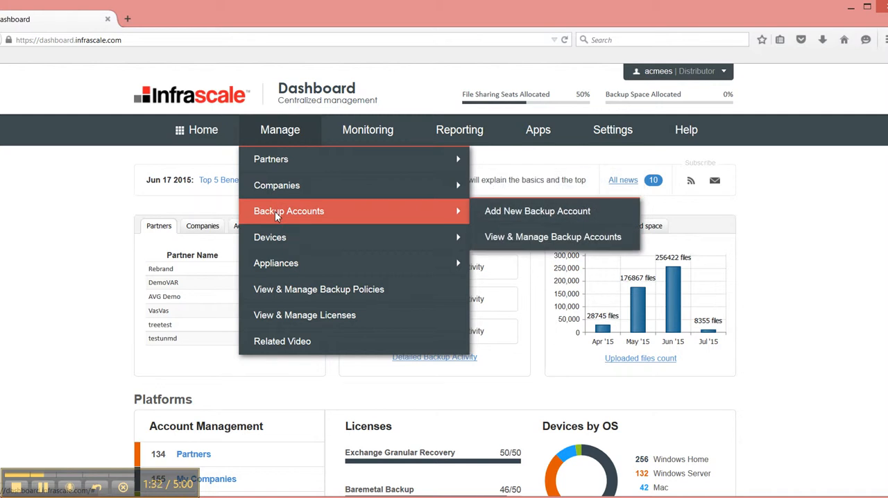
mouse_move(319, 289)
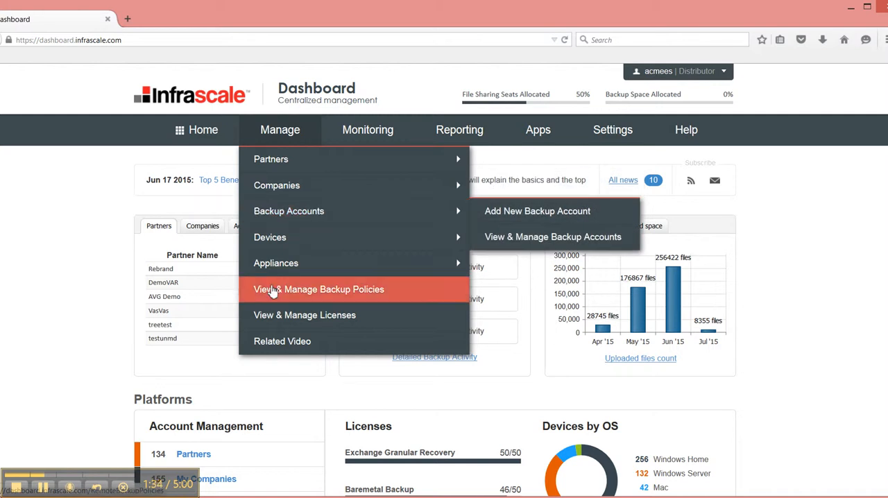
mouse_move(270, 237)
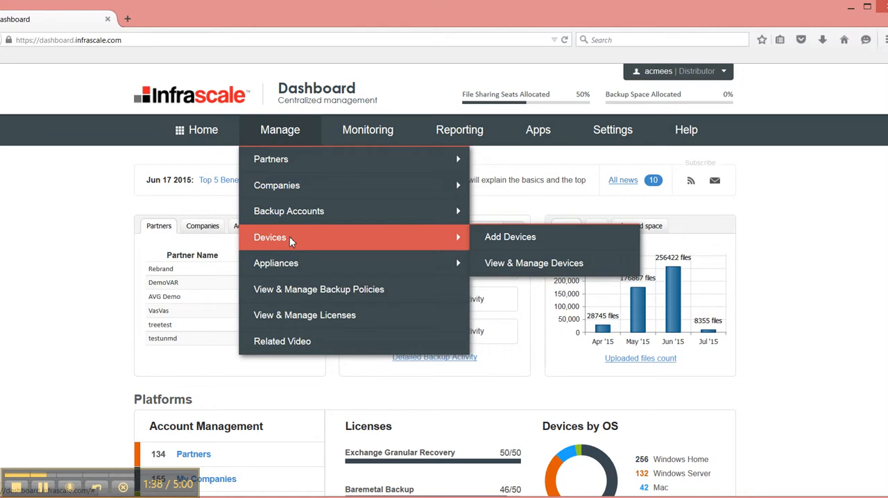
mouse_move(275, 263)
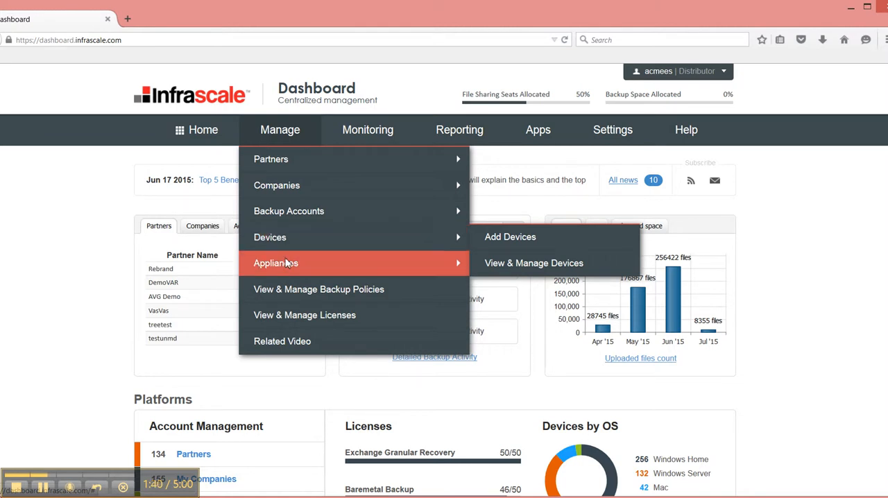
mouse_move(274, 264)
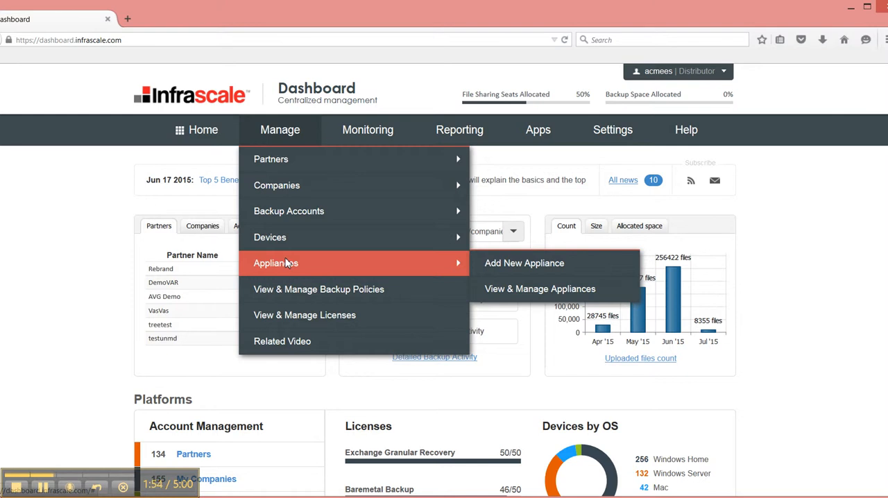
mouse_move(319, 289)
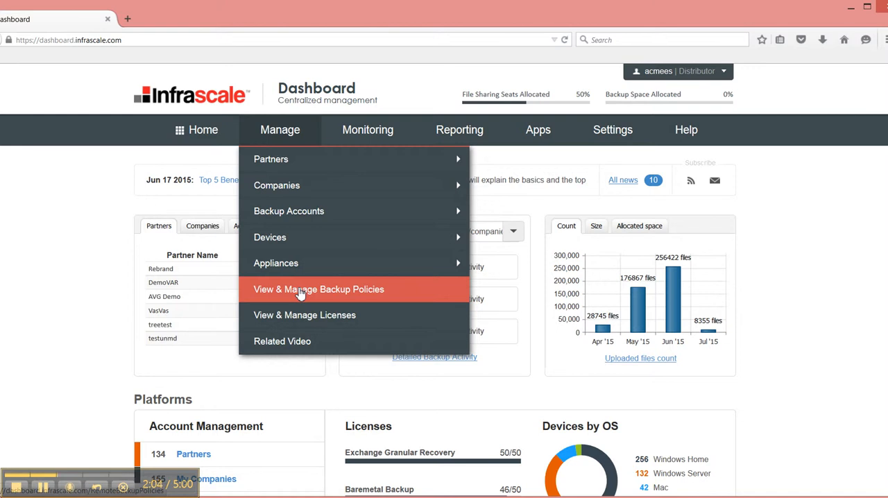
mouse_move(304, 315)
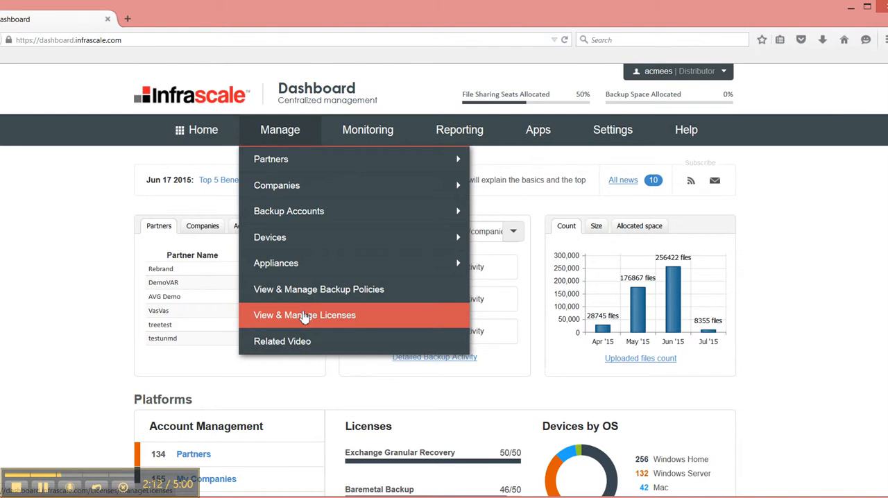
left_click(368, 130)
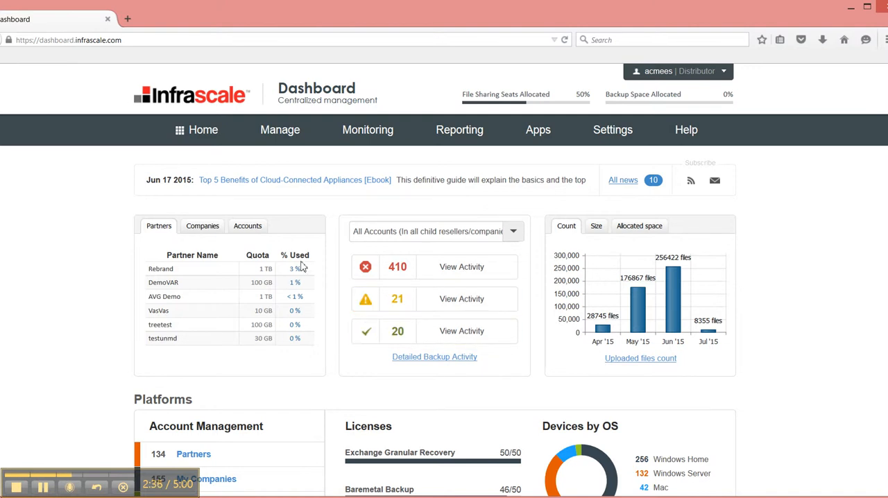
mouse_move(340, 298)
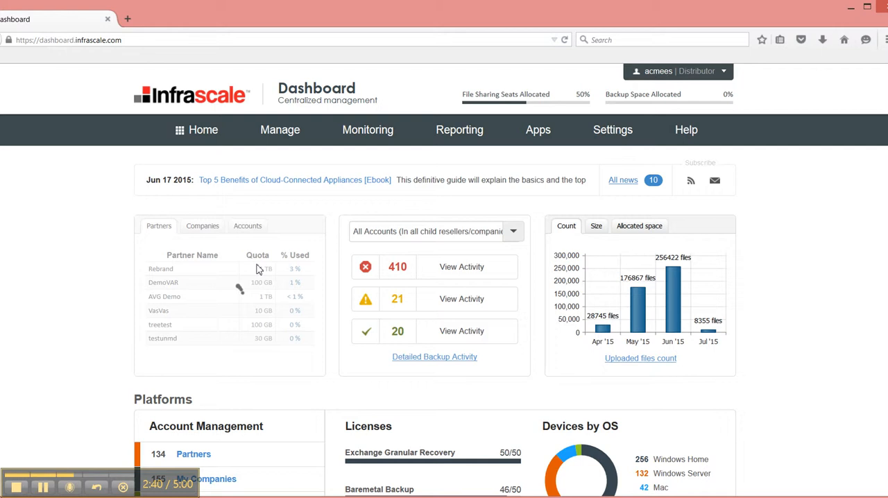
left_click(202, 225)
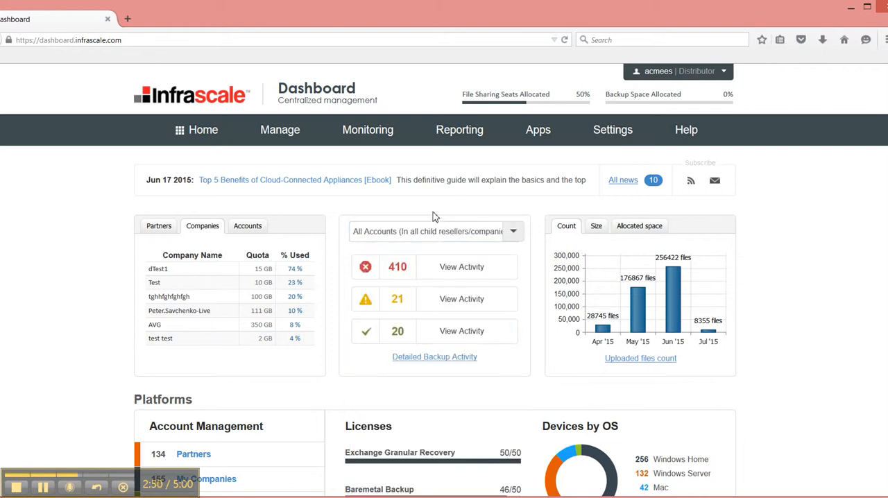
left_click(459, 131)
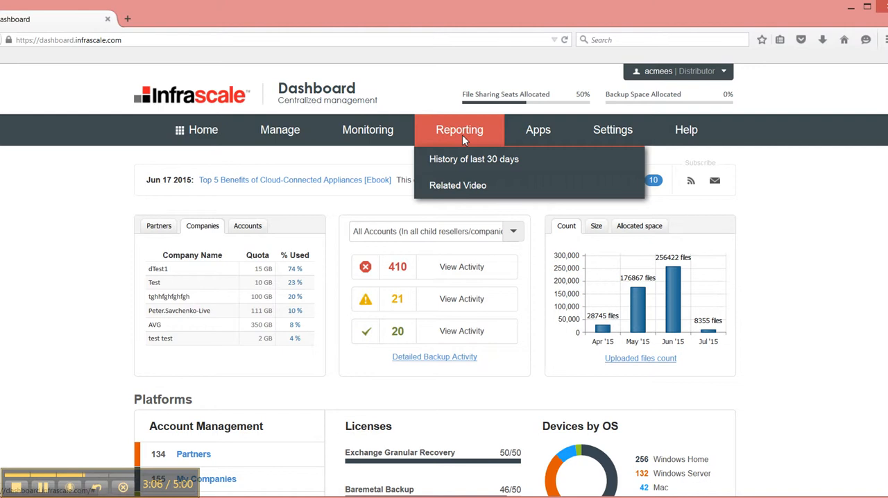
left_click(538, 130)
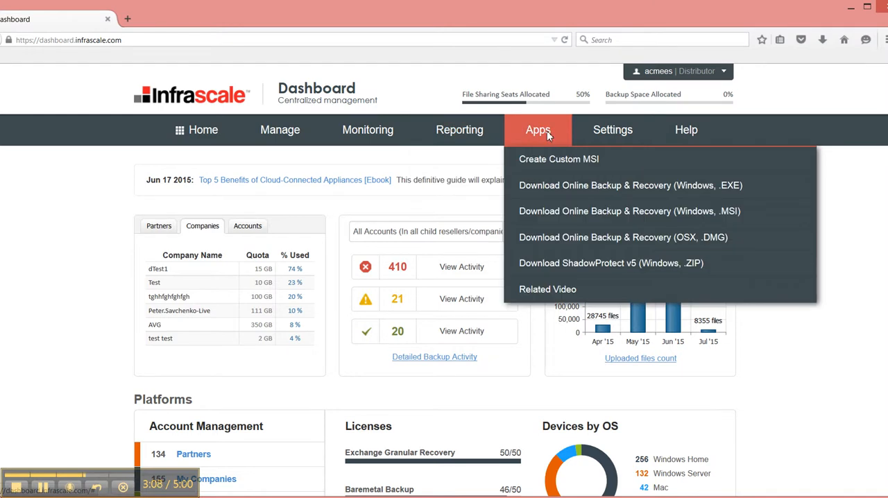
left_click(630, 186)
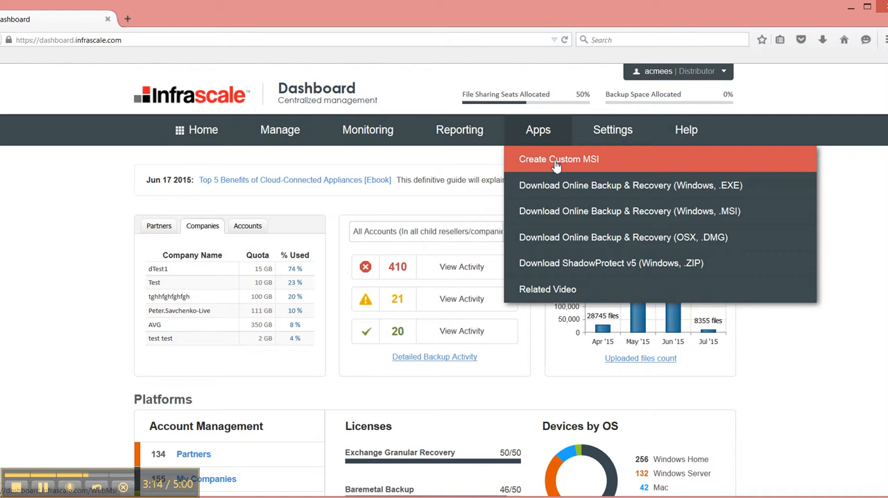
mouse_move(600, 180)
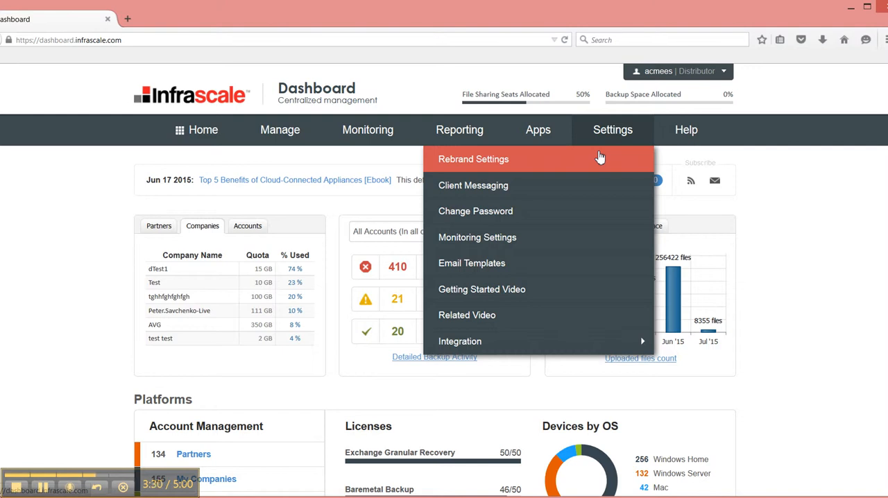
mouse_move(505, 266)
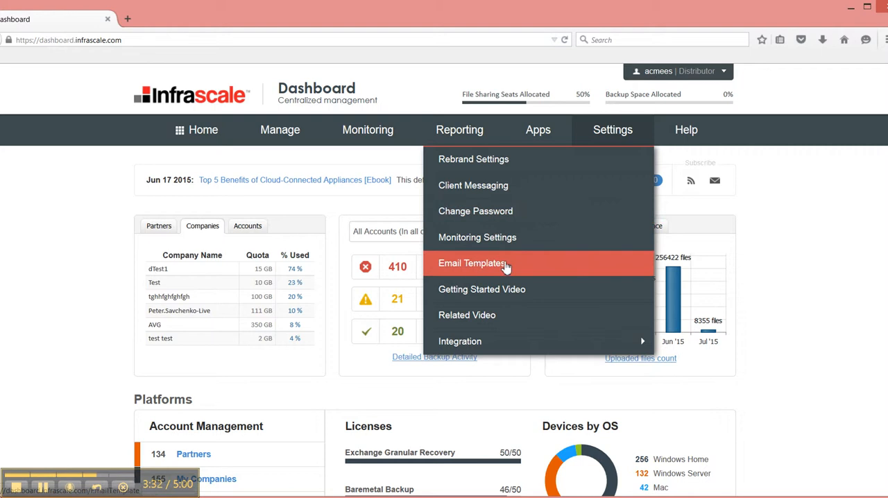
mouse_move(477, 238)
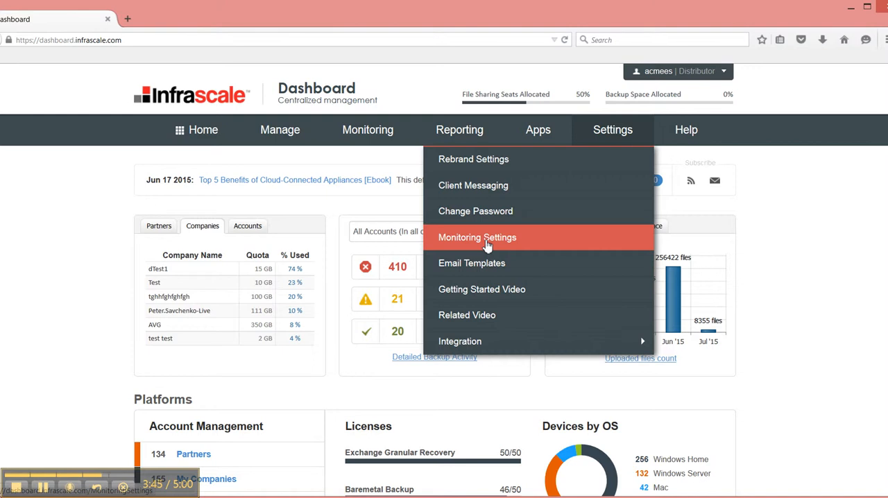
left_click(686, 131)
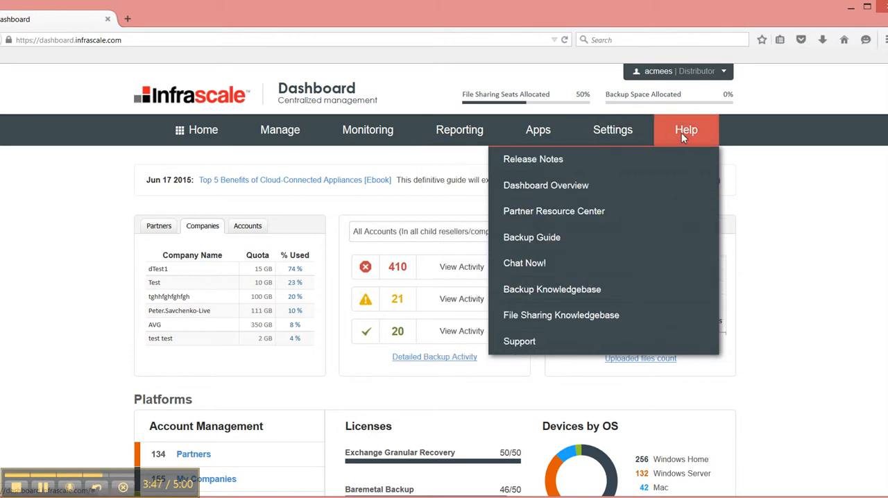
mouse_move(533, 158)
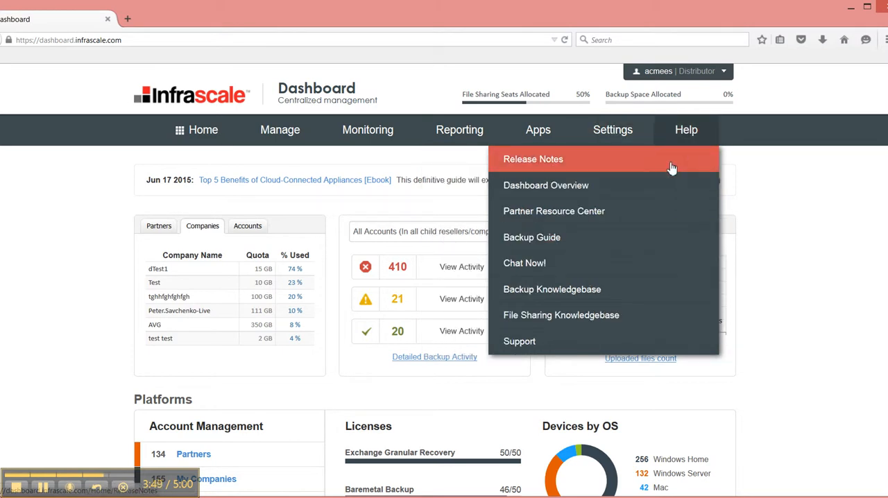
Reach the Release Notes page from the Help menu, listing v6.0 and v6.0.1 changes.
left_click(533, 158)
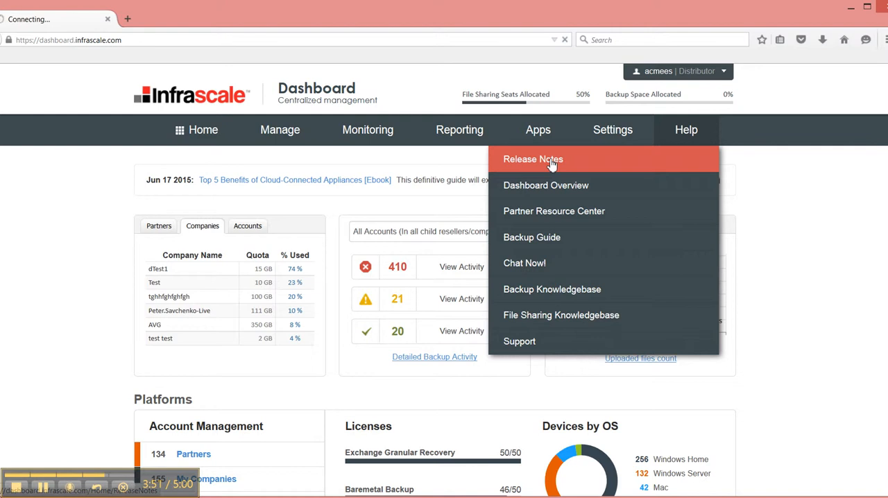
left_click(534, 158)
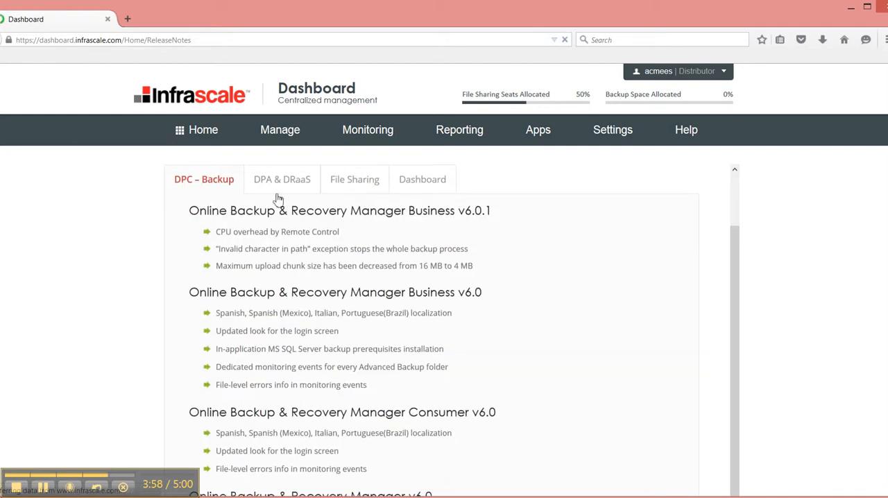
View the DPA & DRaaS release notes, then the File Sharing release notes.
left_click(281, 179)
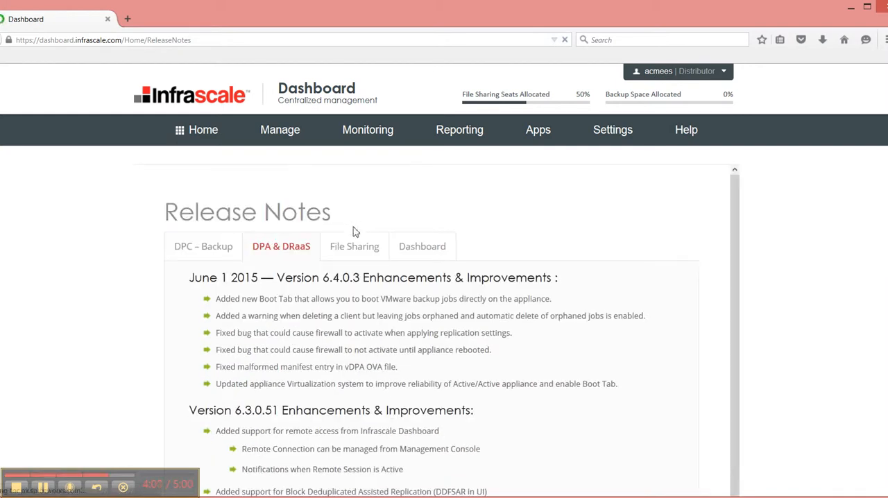
left_click(686, 130)
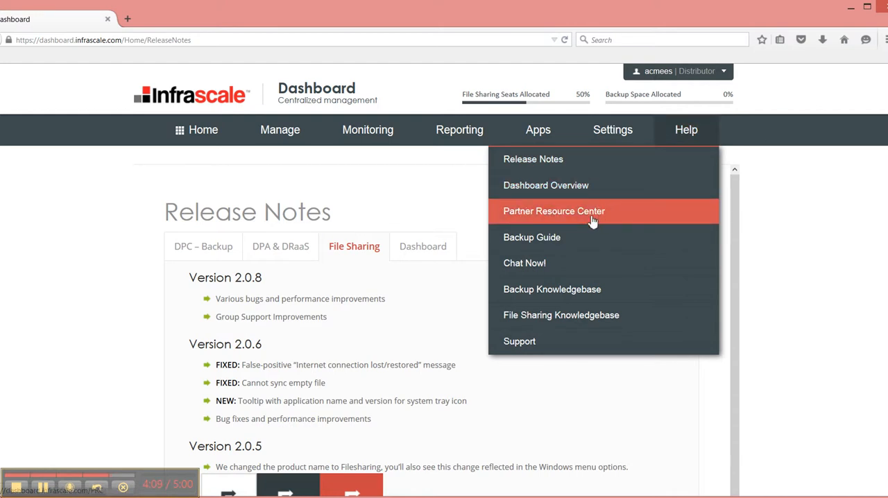
mouse_move(553, 264)
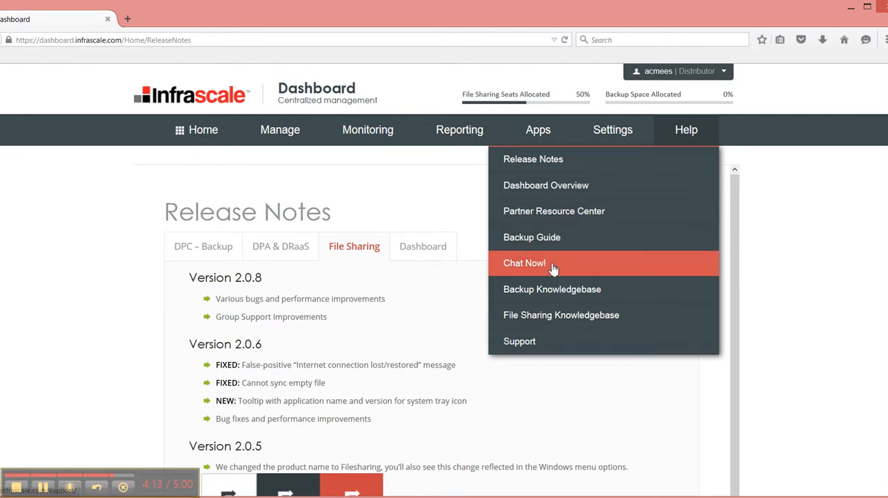
mouse_move(561, 297)
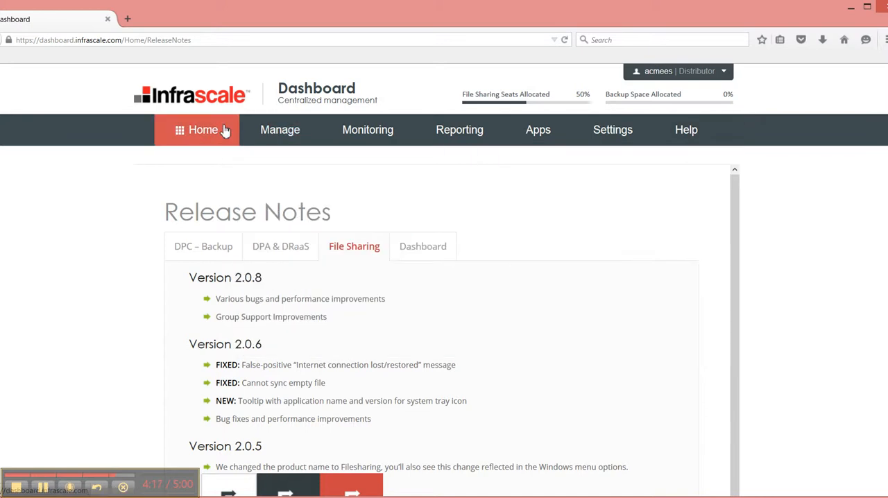
Return to the Home dashboard with partner quotas and backup statistics.
left_click(203, 131)
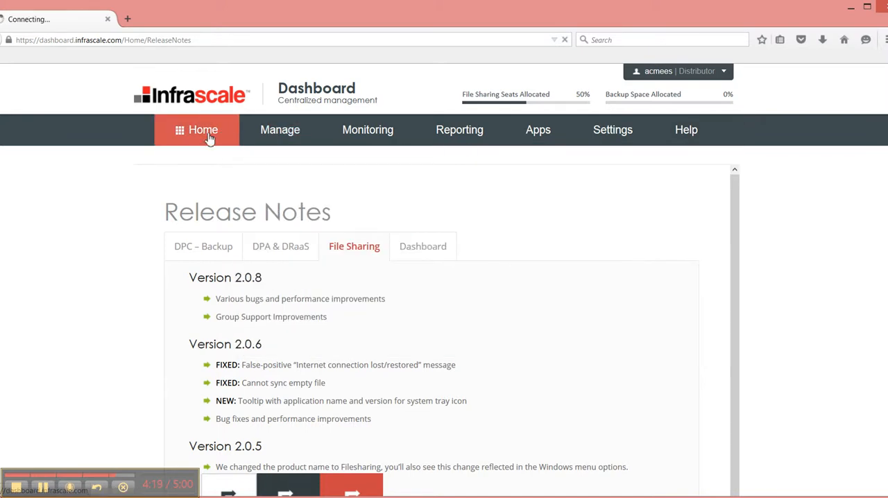
left_click(203, 131)
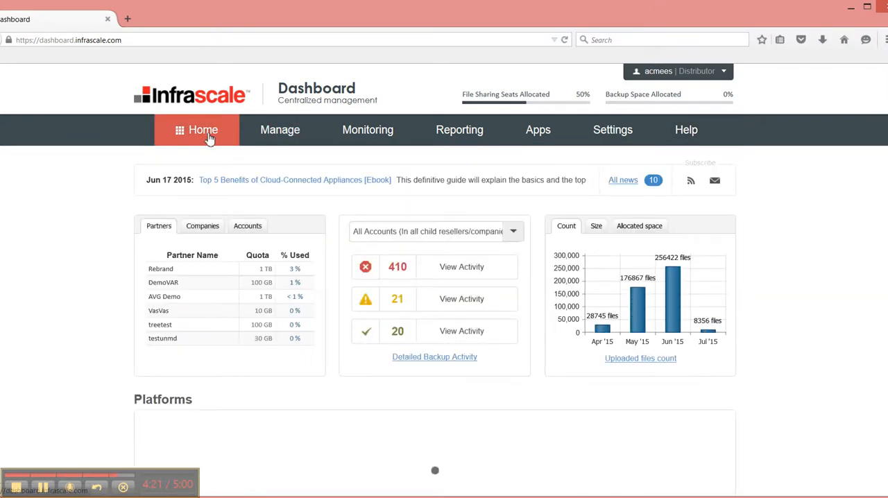